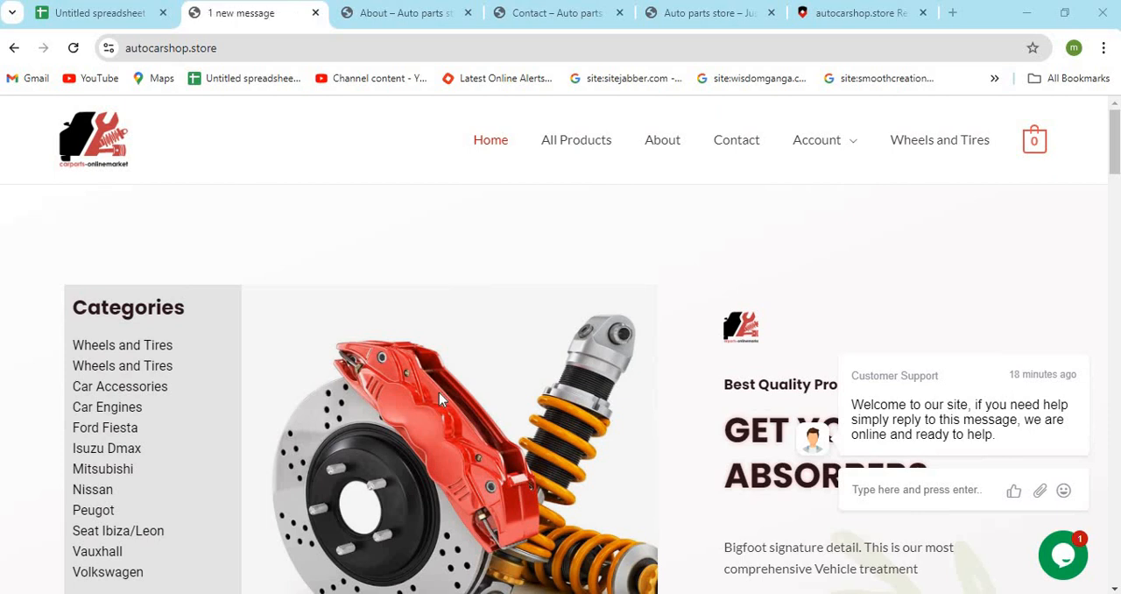
mouse_move(616, 386)
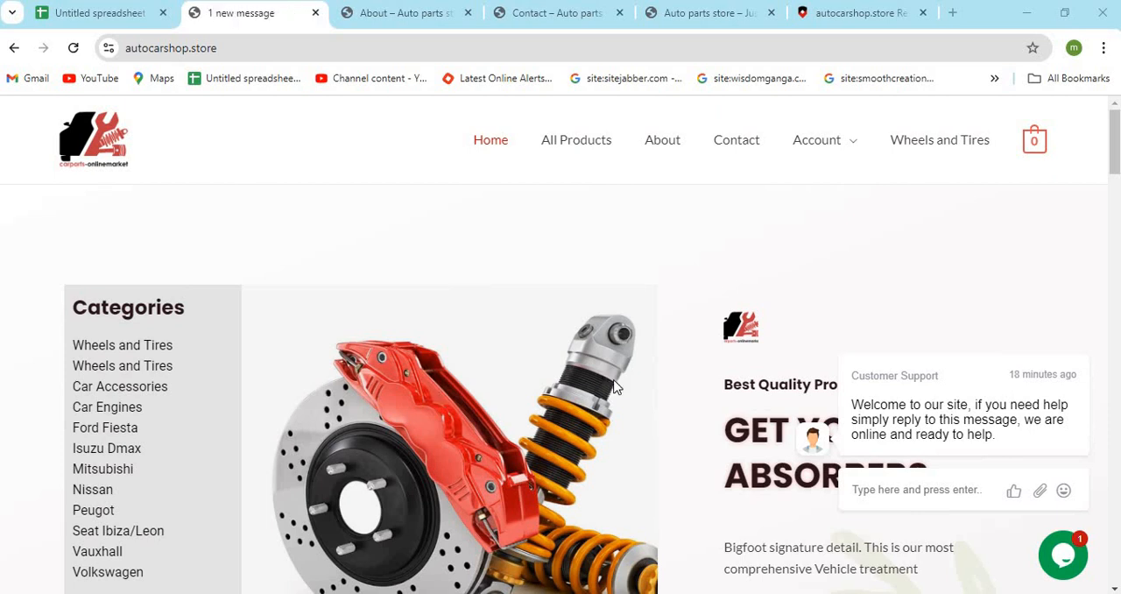
Scroll through the autocarshop.store page being reviewed before leaving it
scroll("down", 3)
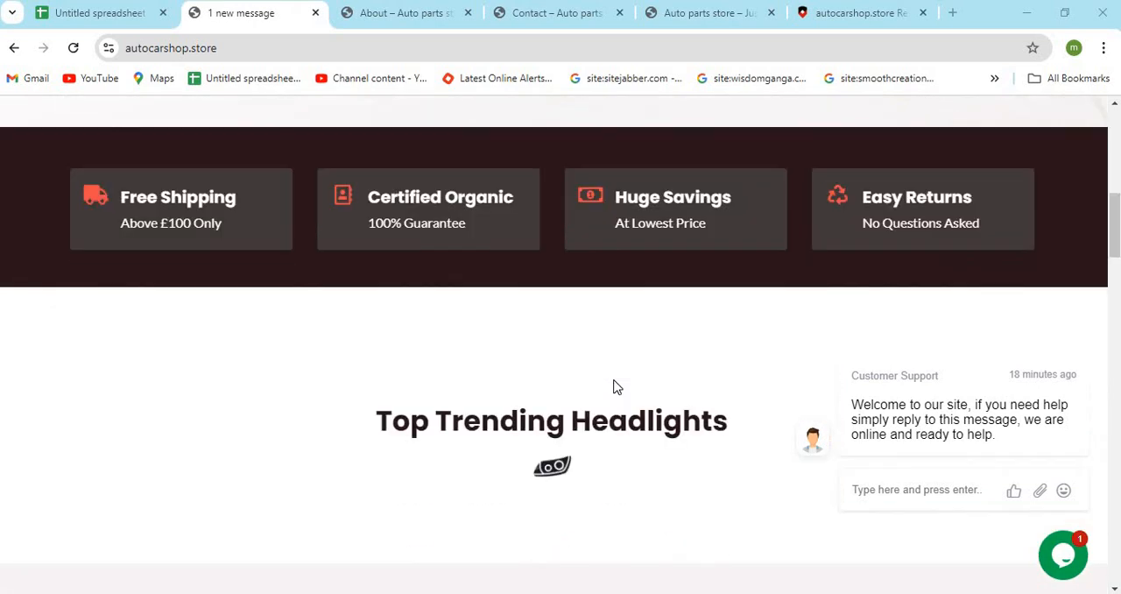
scroll("down", 3)
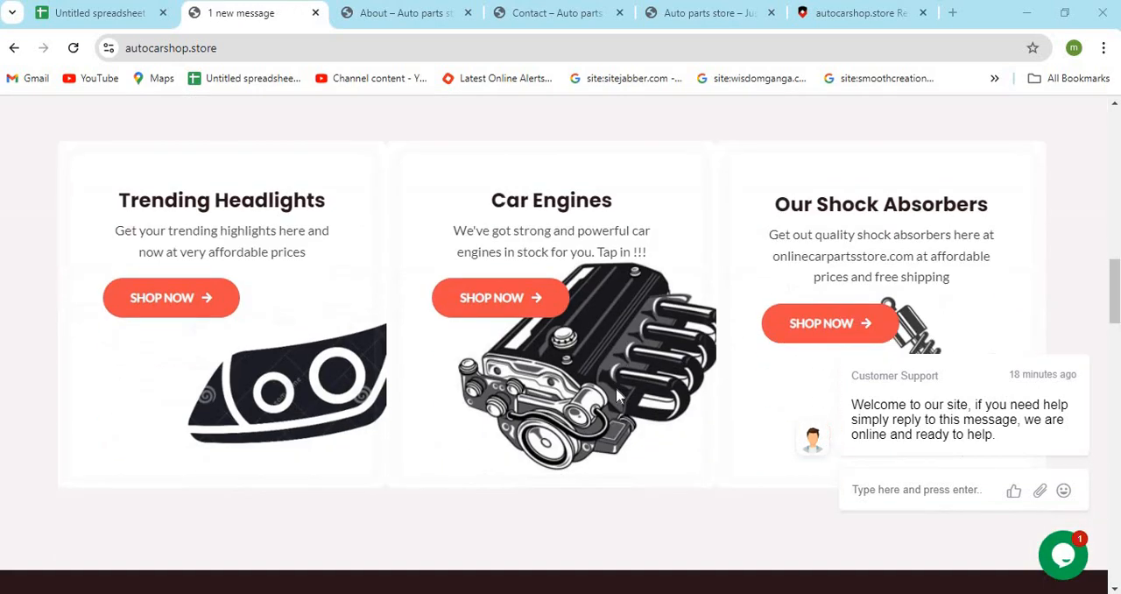
scroll("down", 3)
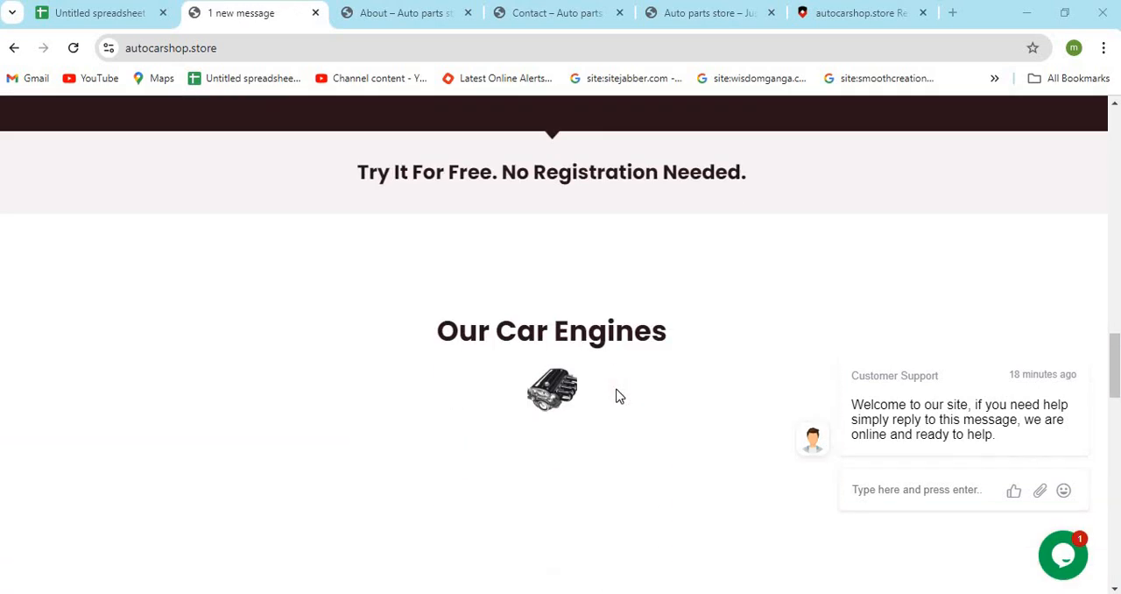
scroll("down", 3)
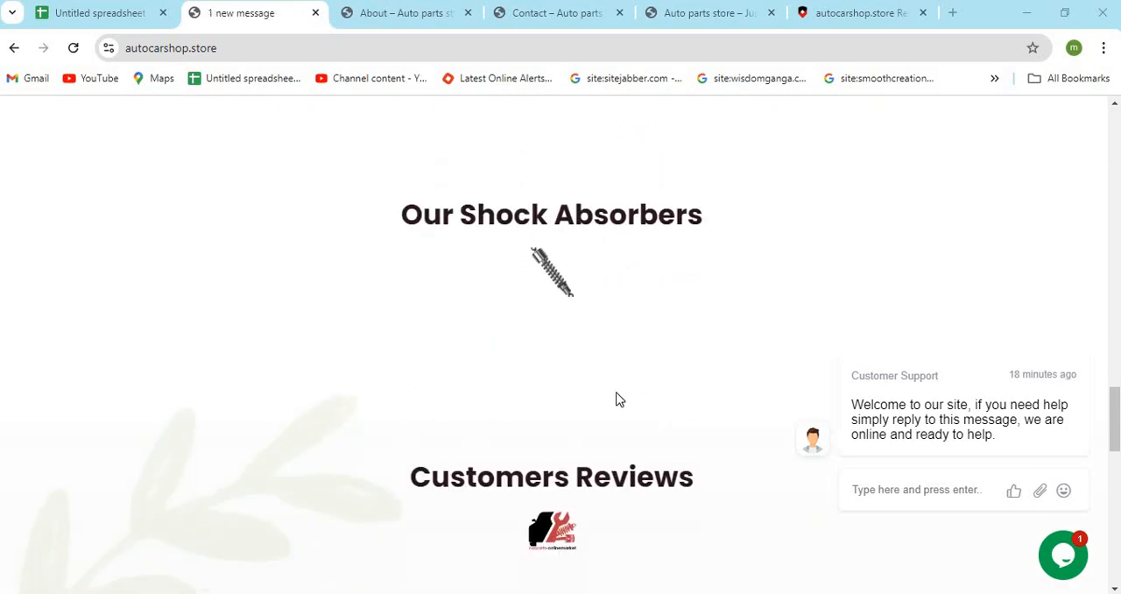
scroll("down", 3)
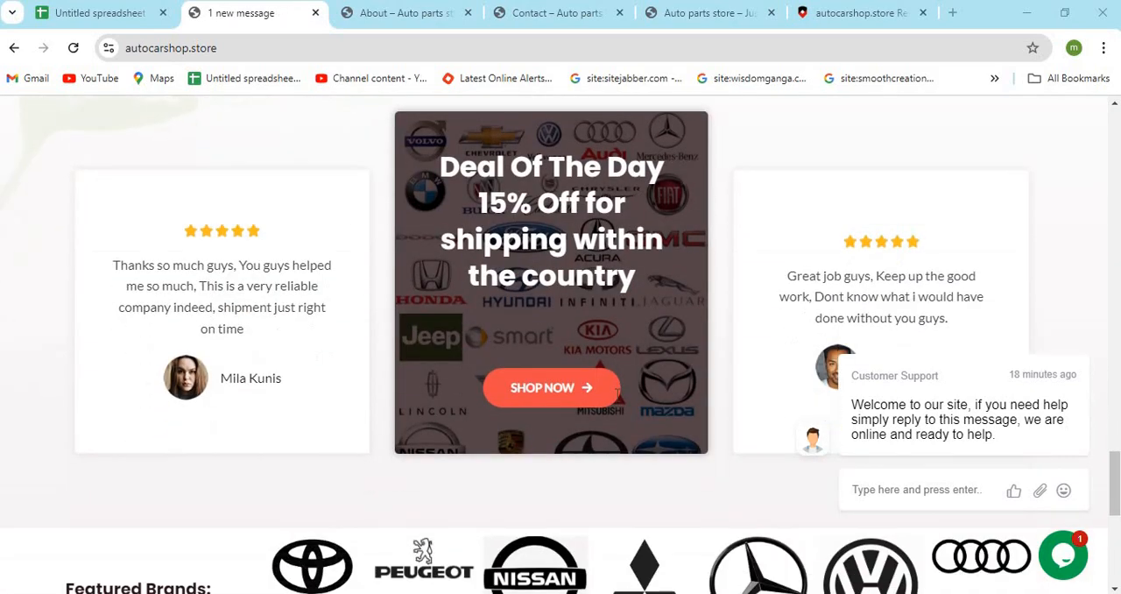
scroll("down", 3)
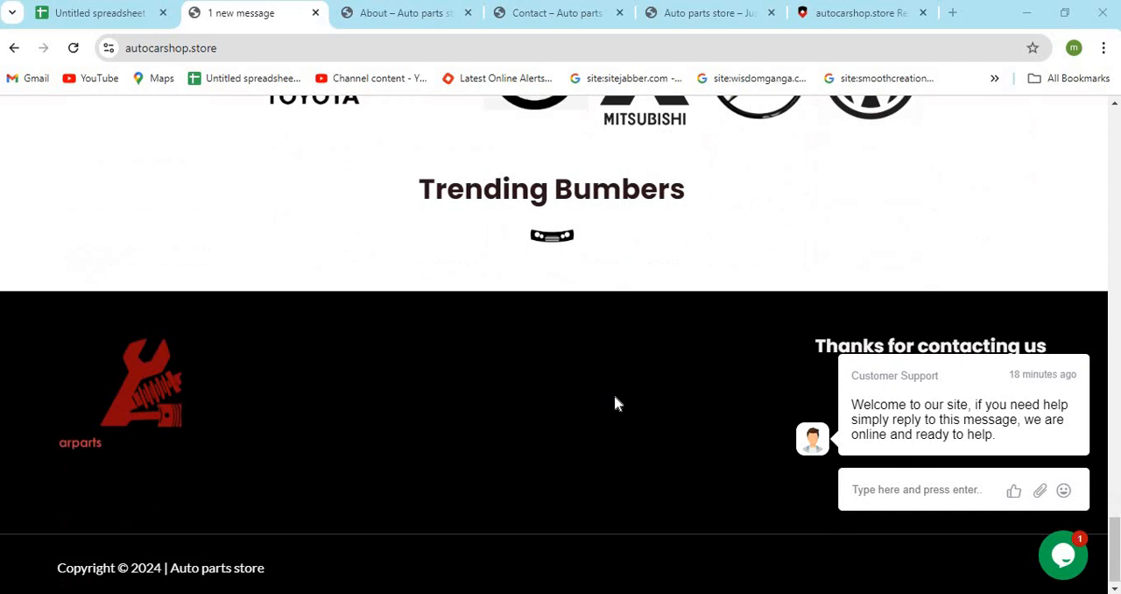
scroll("up", 3)
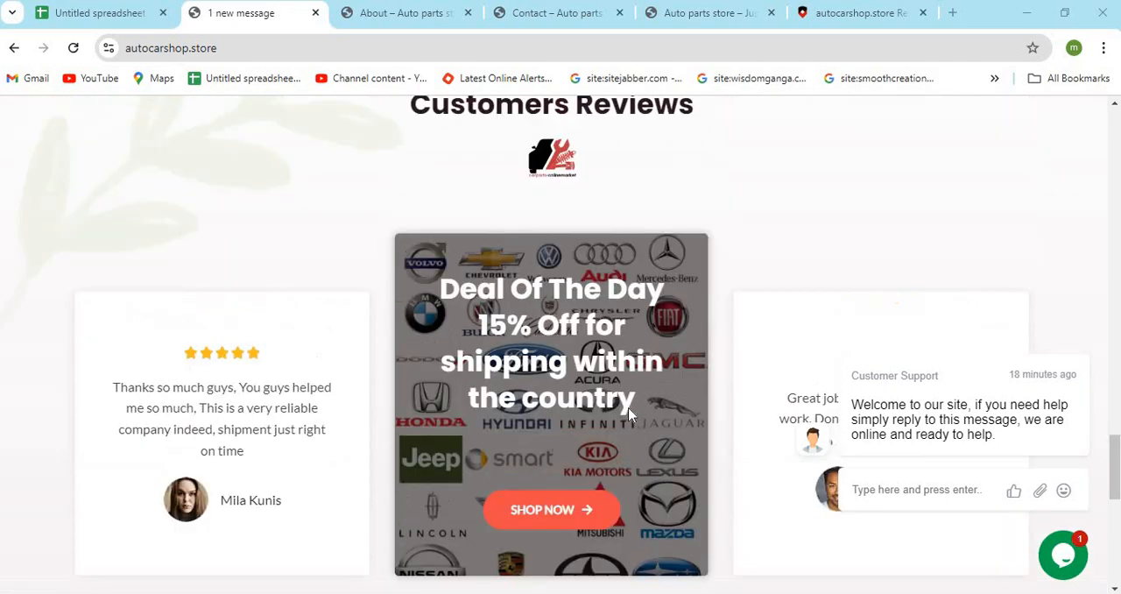
scroll("up", 3)
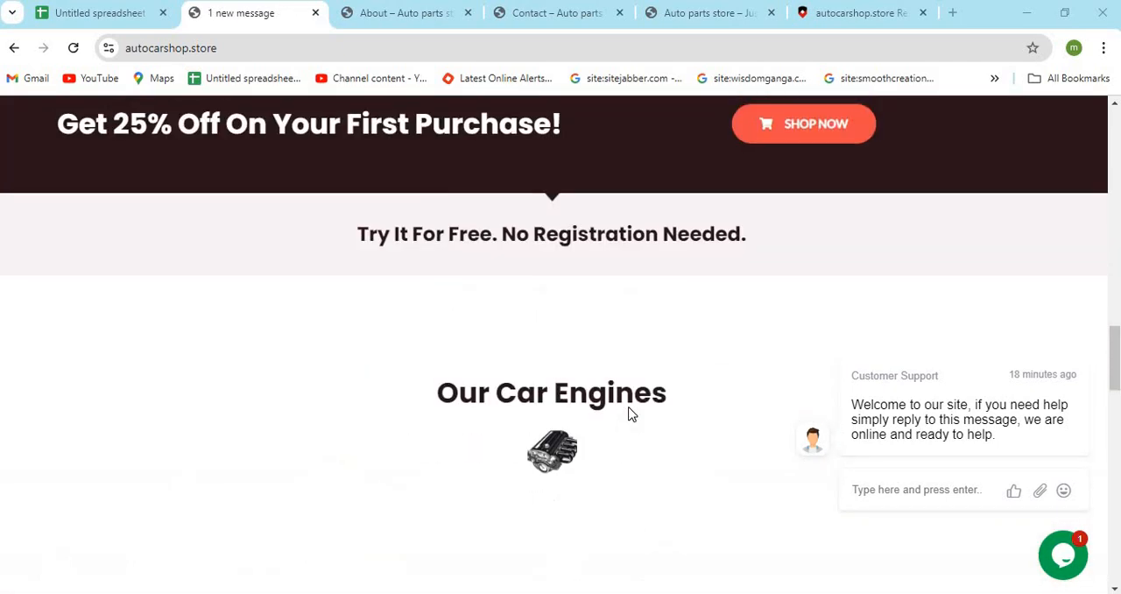
scroll("down", 3)
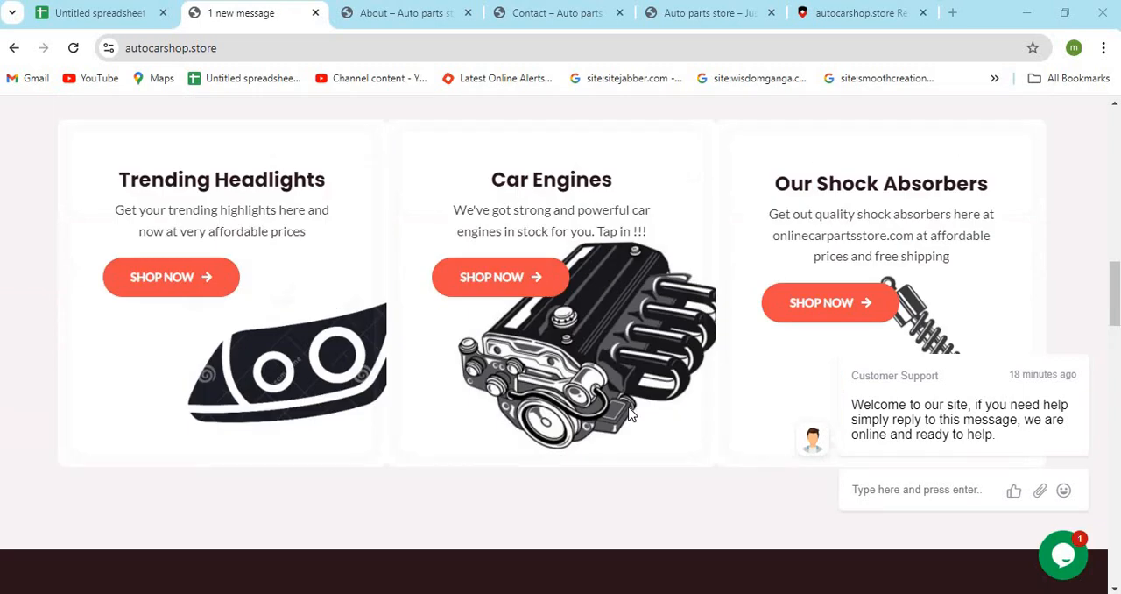
scroll("down", 3)
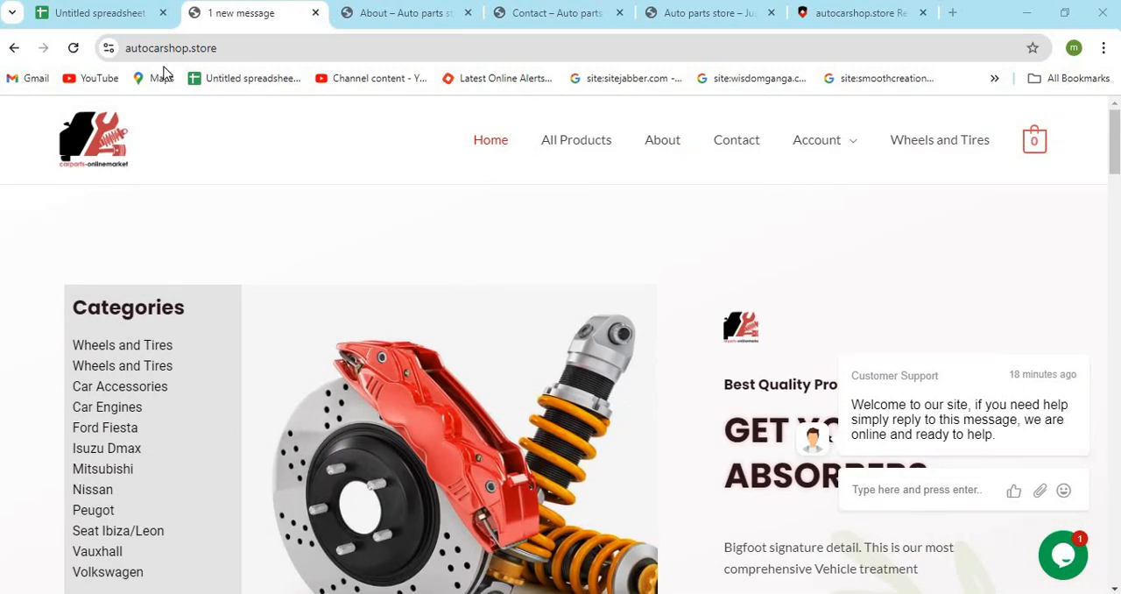
Show the About Us page down to its 'We Are Your Favourite car shop' description
left_click(171, 48)
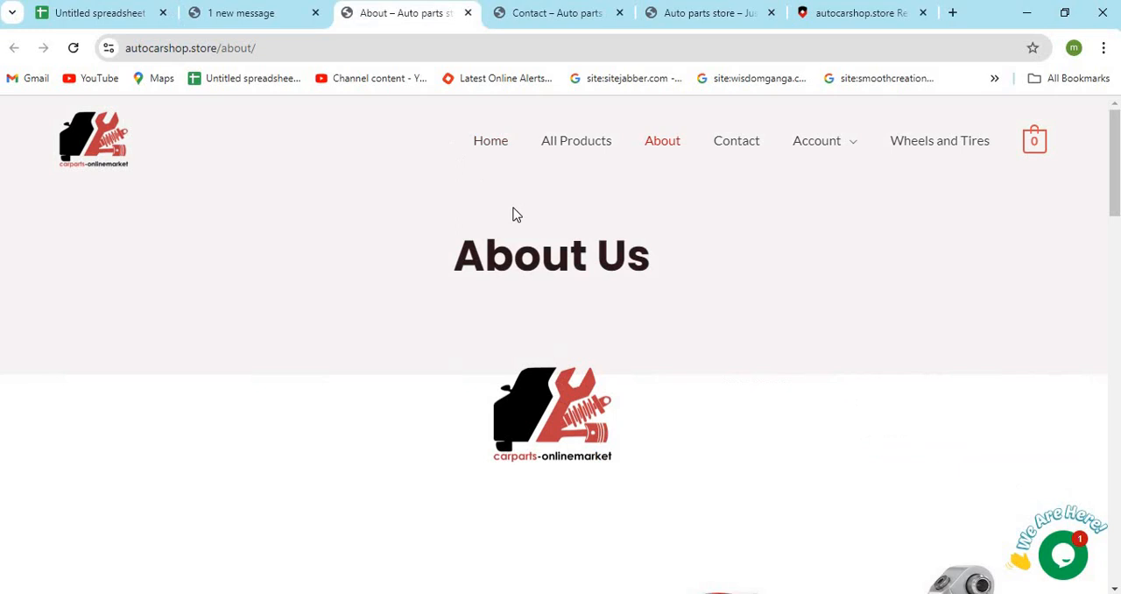
scroll("down", 3)
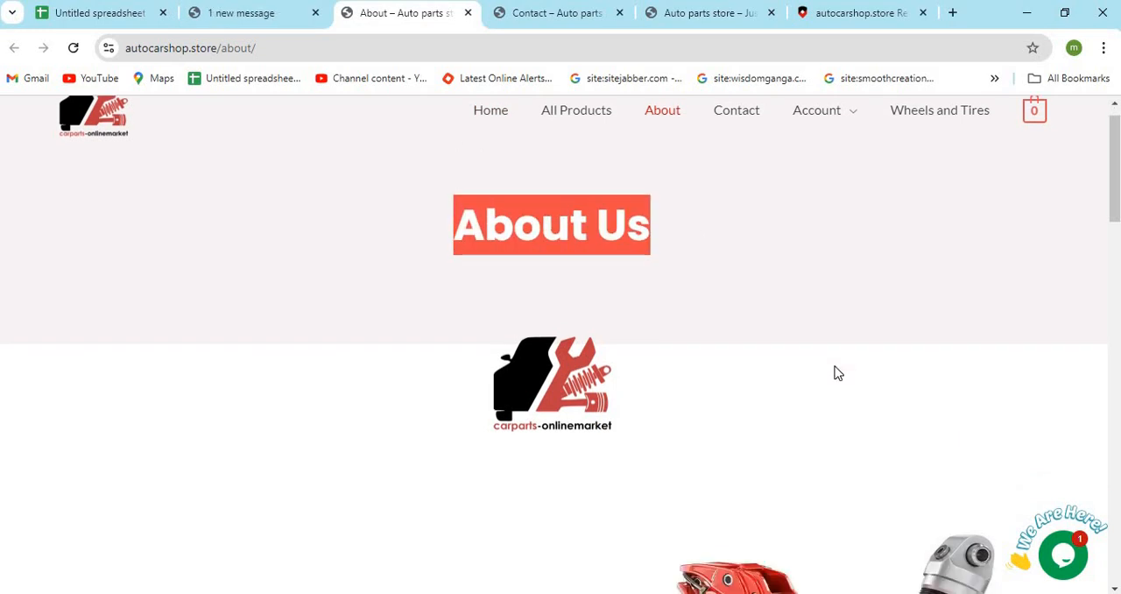
scroll("down", 3)
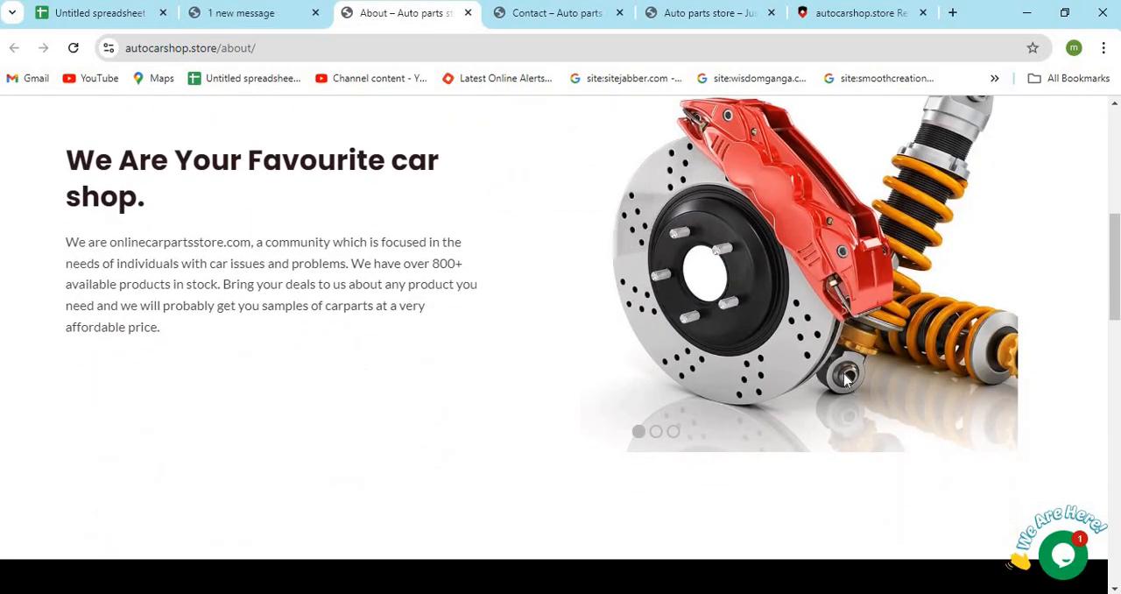
mouse_move(176, 208)
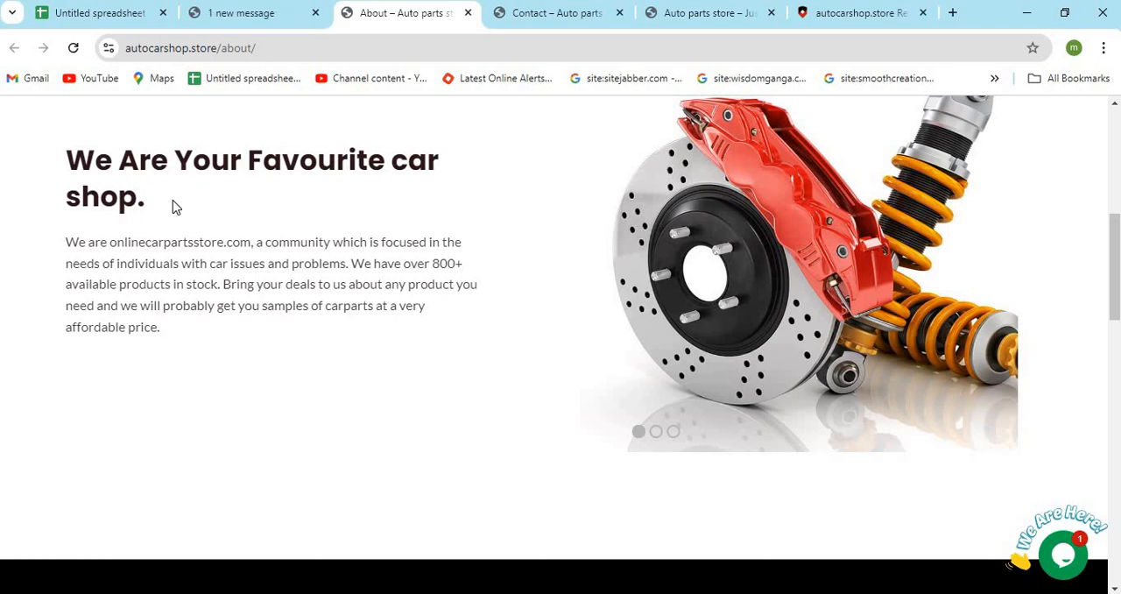
mouse_move(564, 333)
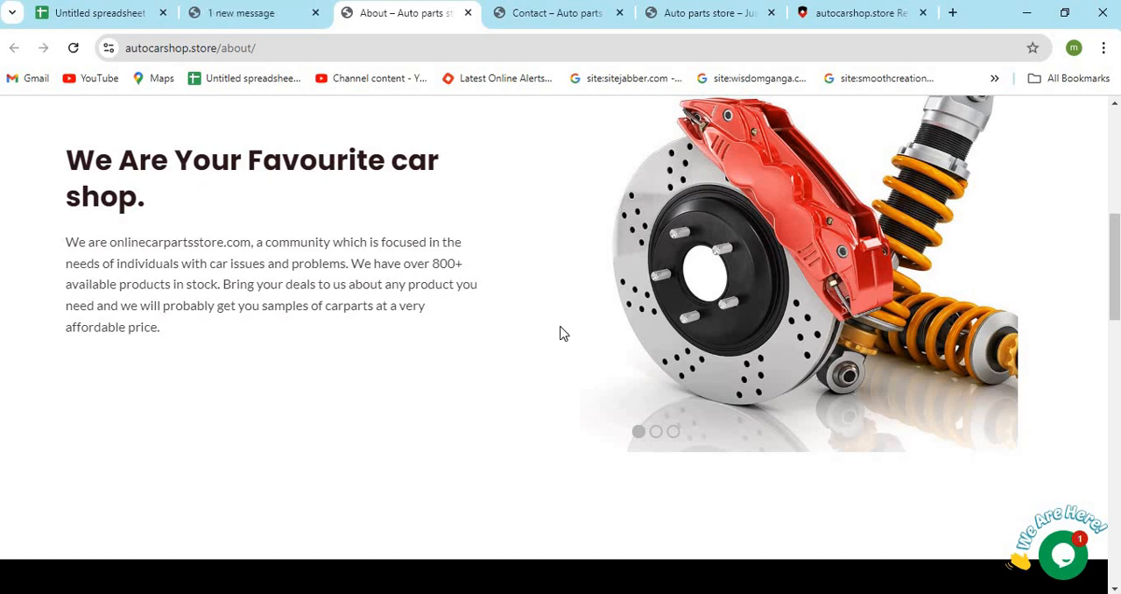
Show the Contact page down to its parts FAQ questions and the black footer
left_click(558, 13)
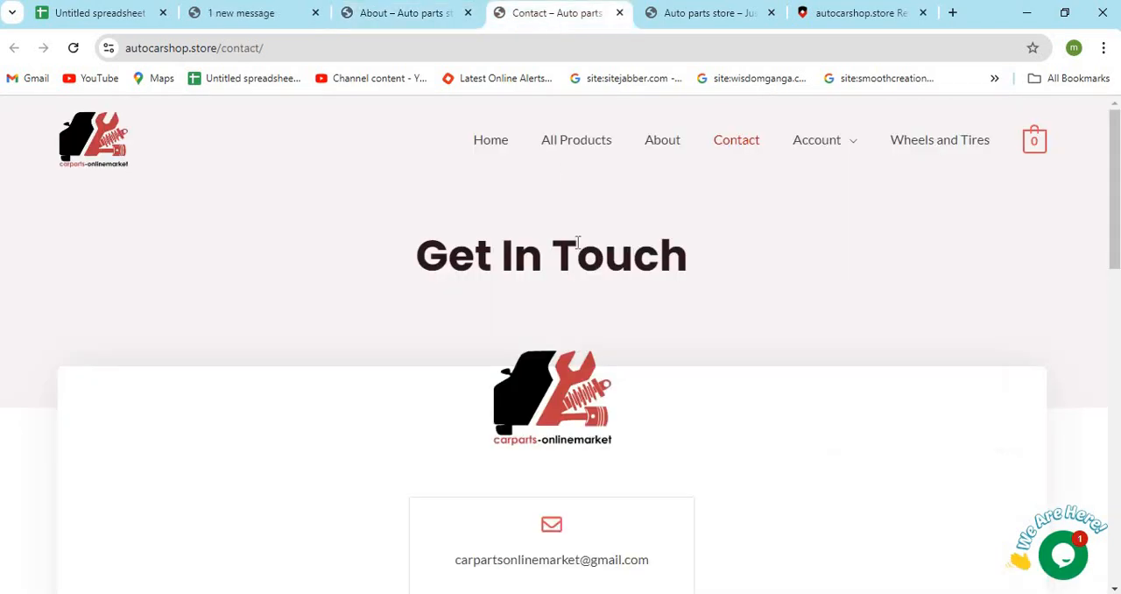
scroll("down", 3)
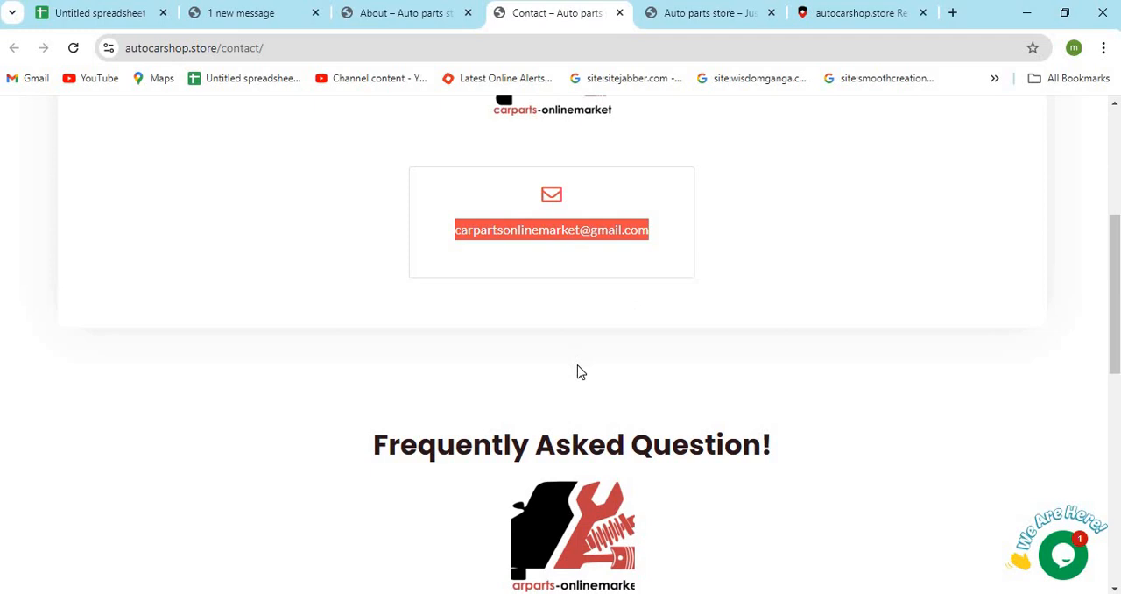
scroll("down", 3)
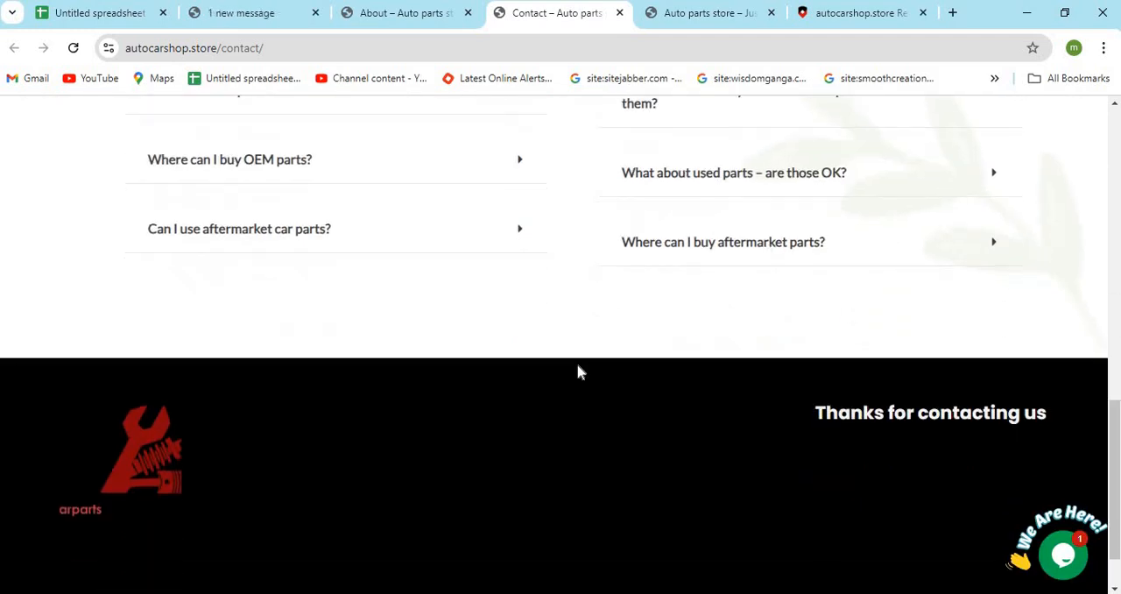
scroll("up", 3)
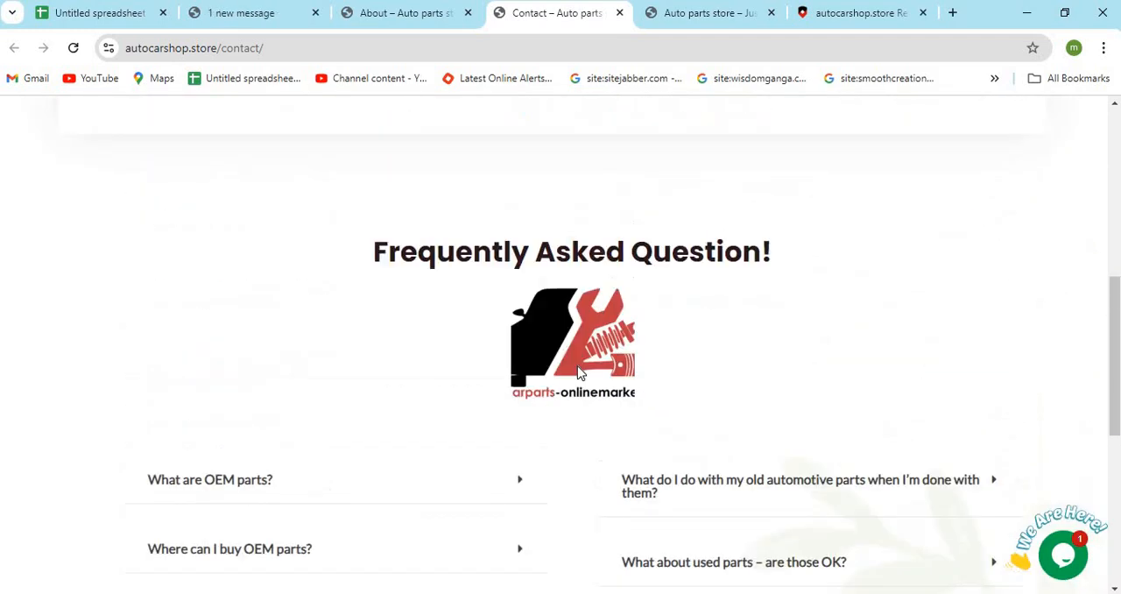
scroll("up", 3)
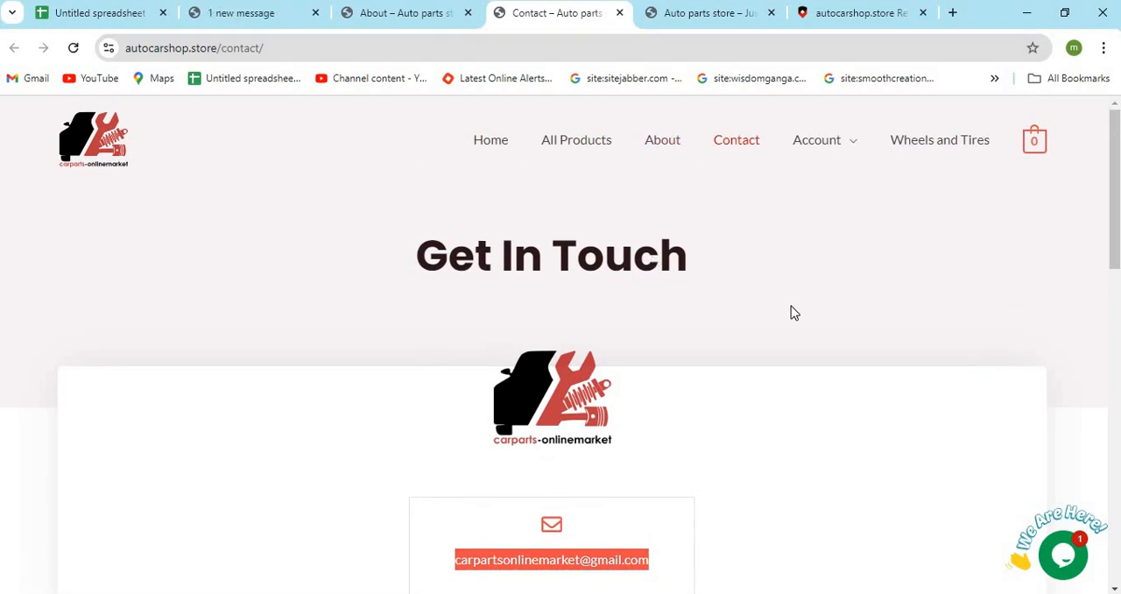
scroll("down", 3)
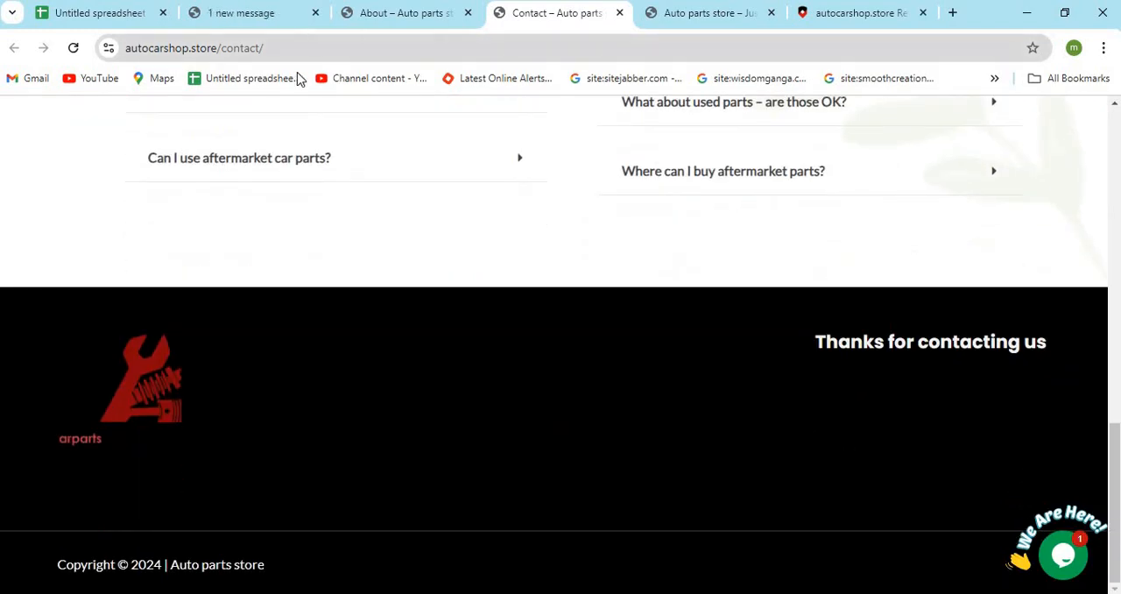
mouse_move(257, 34)
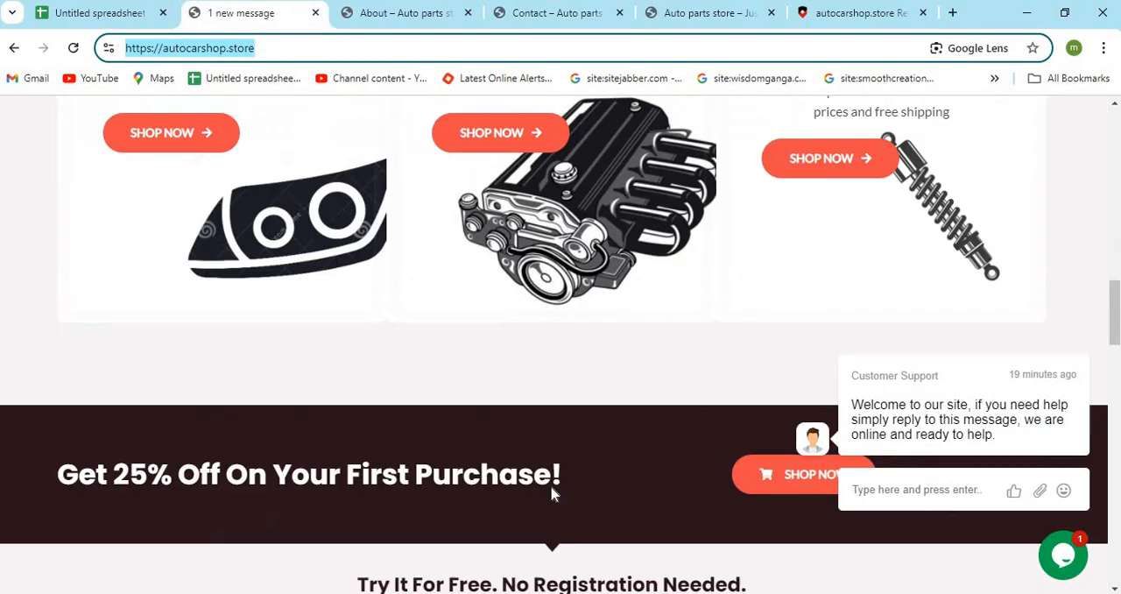
Scroll the home page through its promotions, featured brands and trending bumpers
scroll("down", 3)
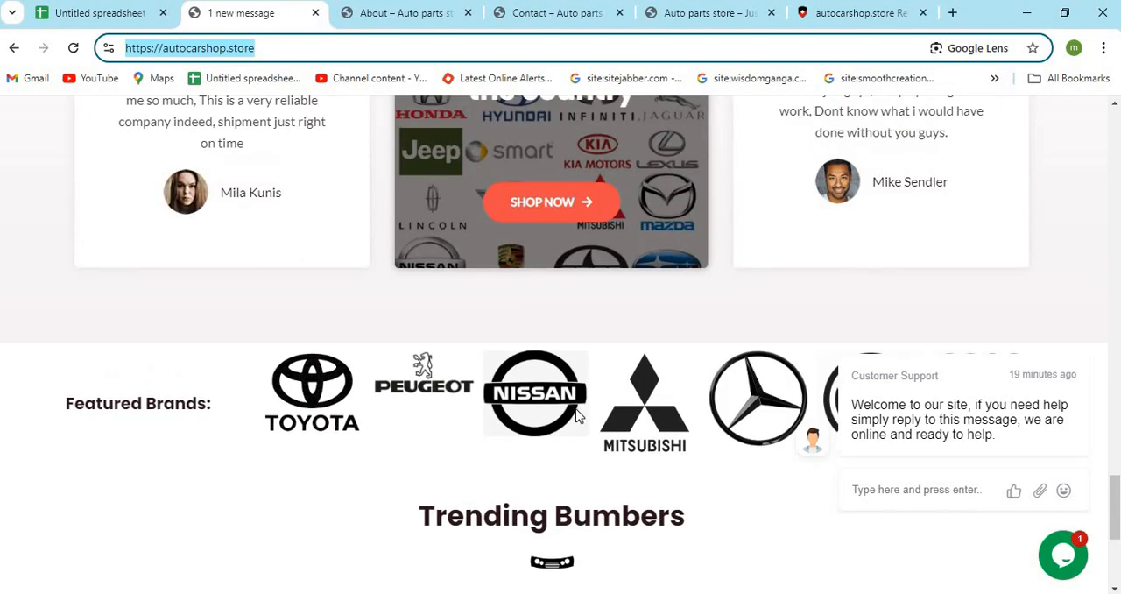
scroll("down", 3)
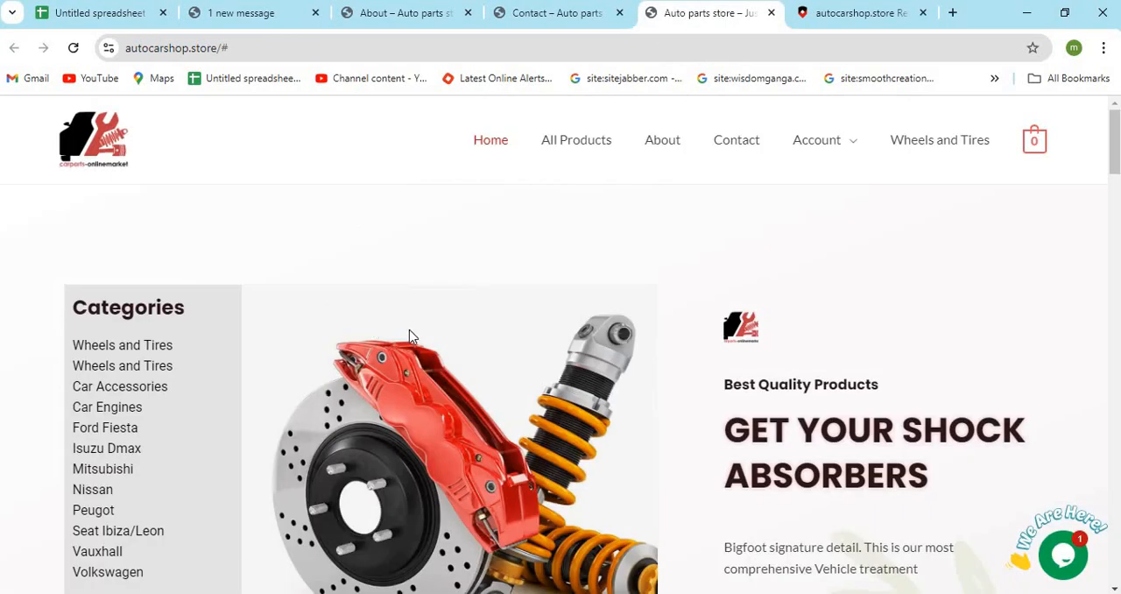
mouse_move(488, 418)
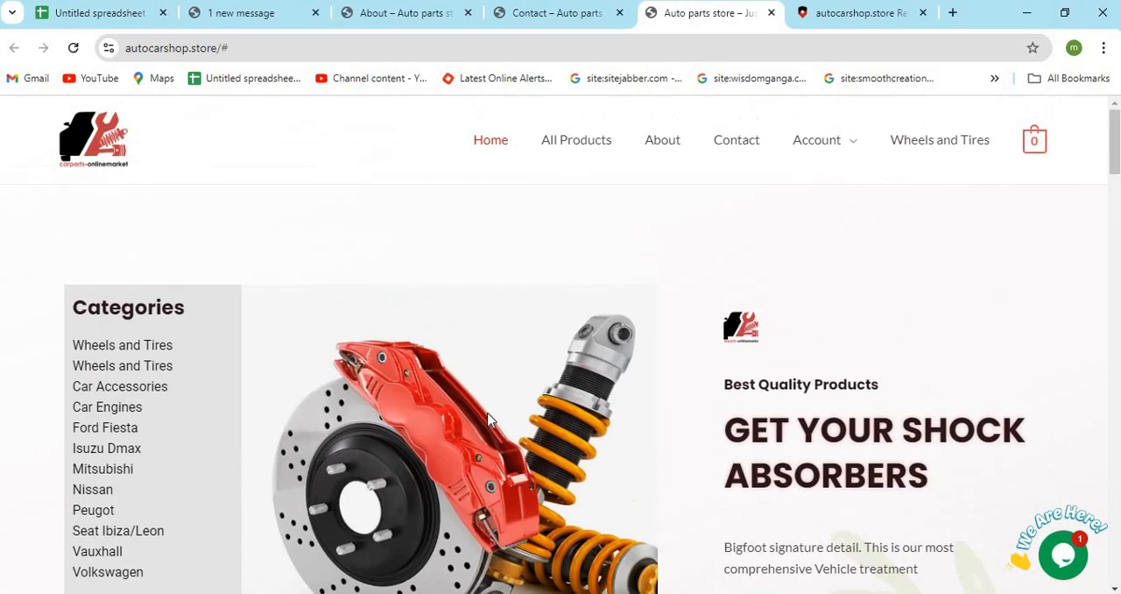
scroll("down", 3)
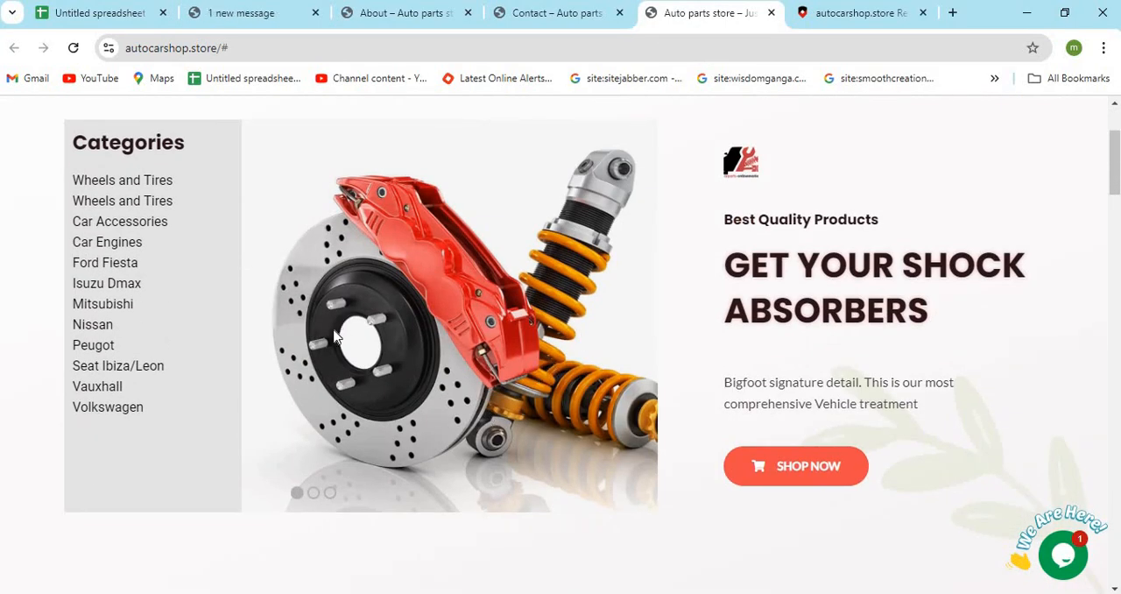
mouse_move(285, 329)
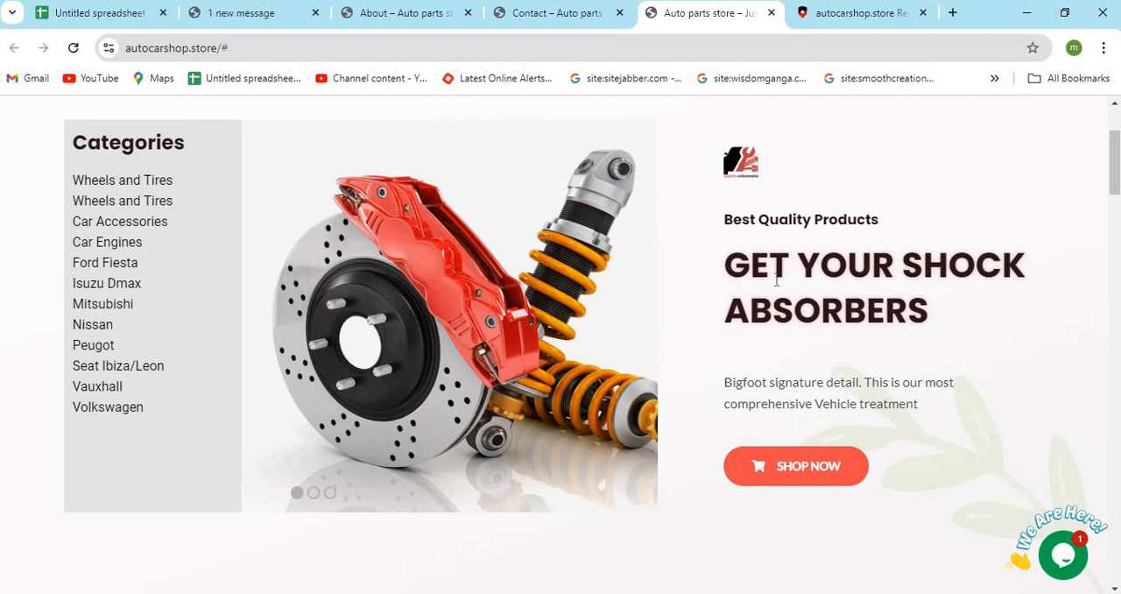
scroll("down", 3)
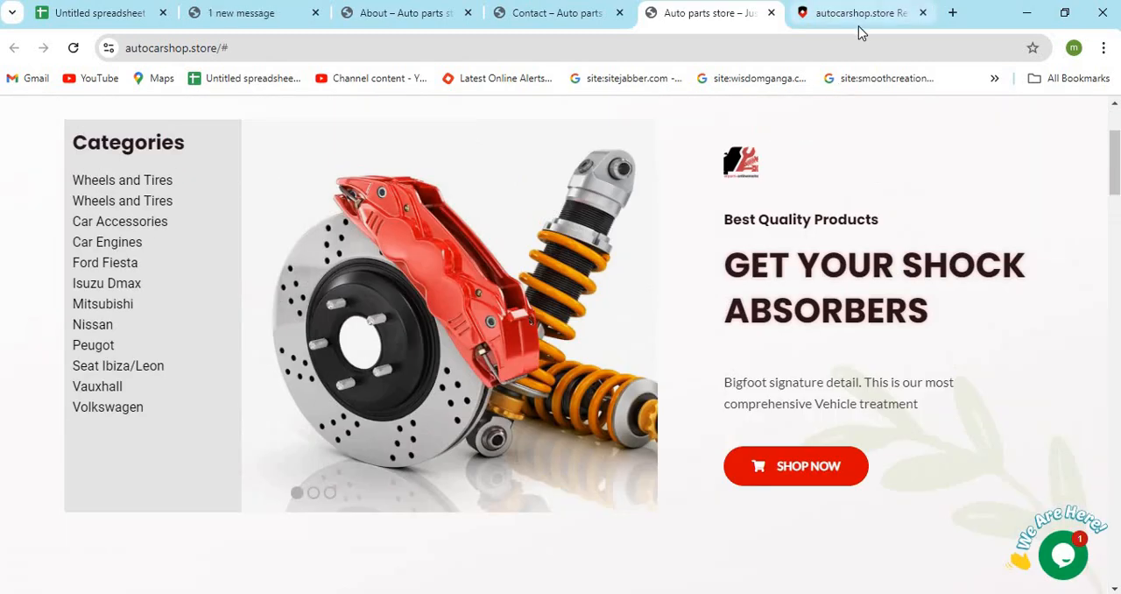
Show the ScamAdviser report for autocarshop.store and mark its negative highlights
left_click(858, 12)
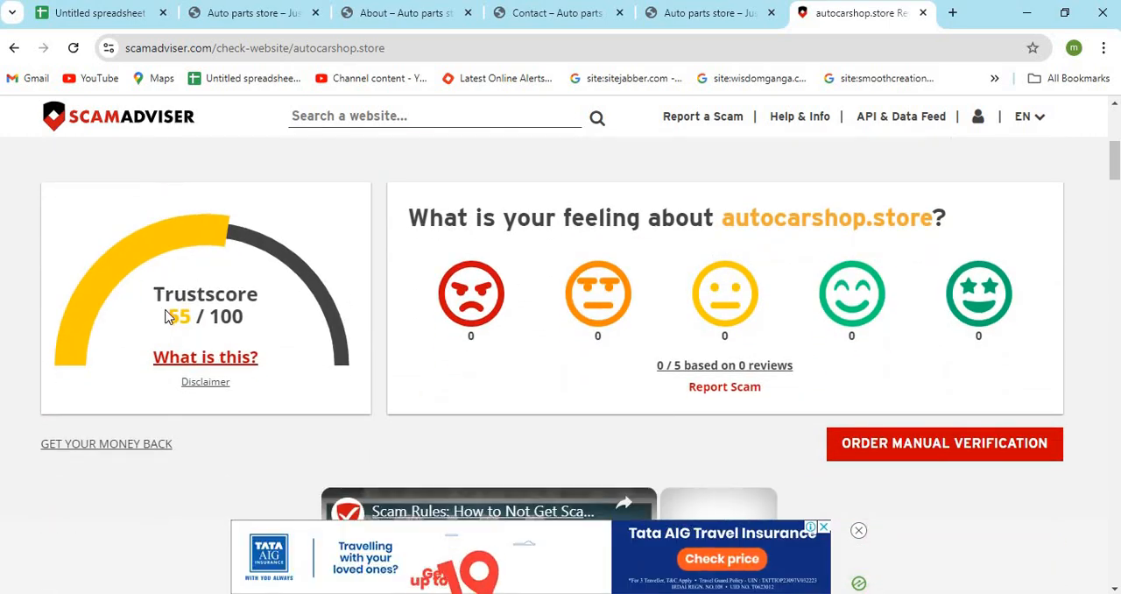
scroll("down", 3)
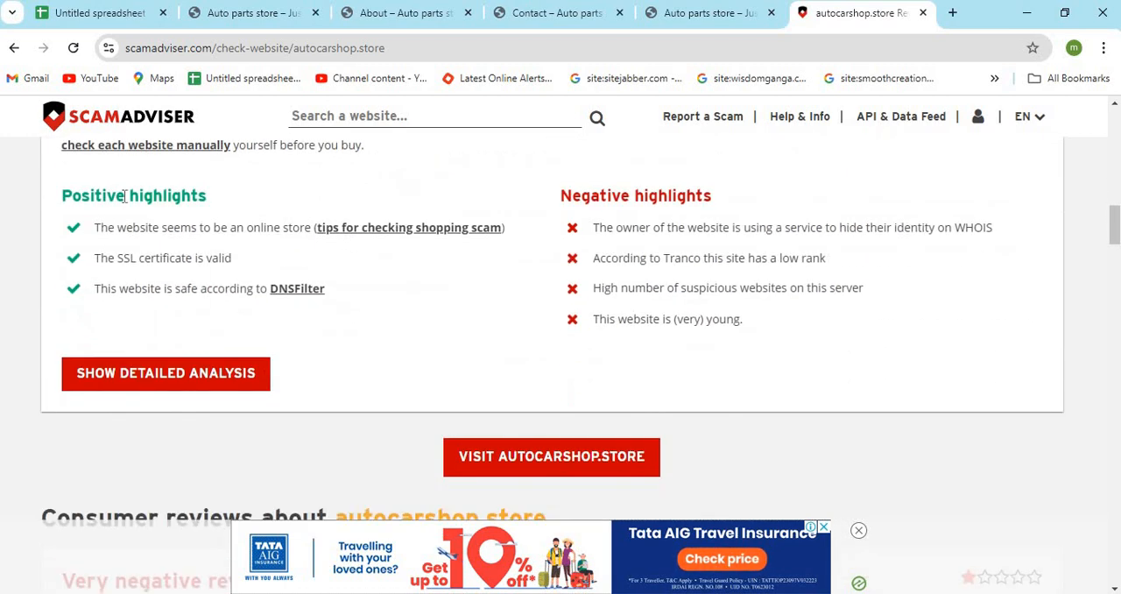
left_click_drag(95, 227, 324, 288)
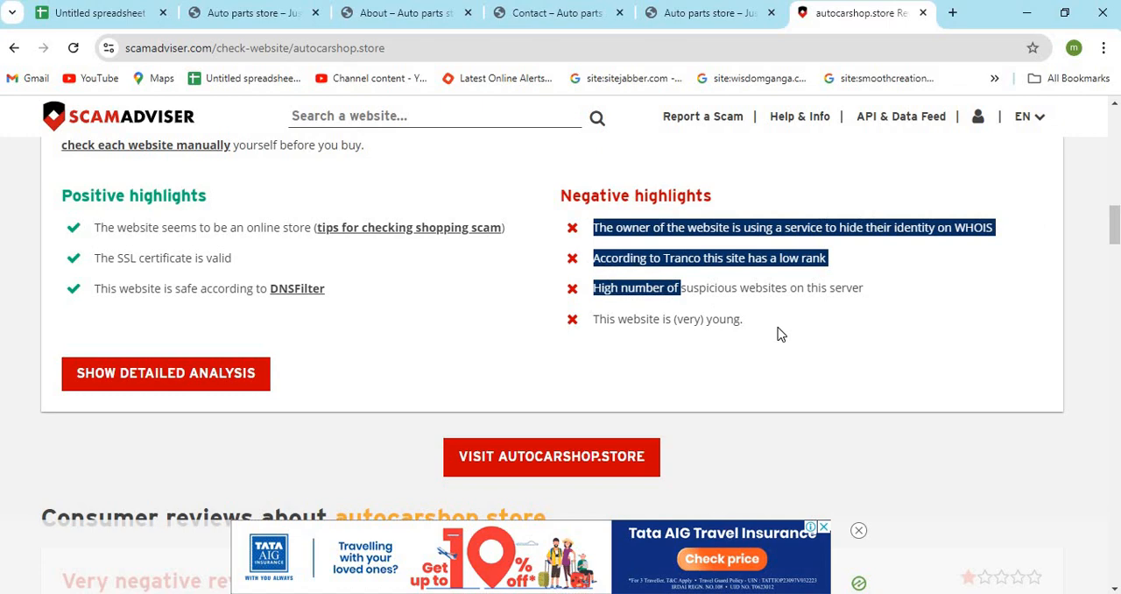
Scroll the report down to its Company data and Website data sections
scroll("down", 3)
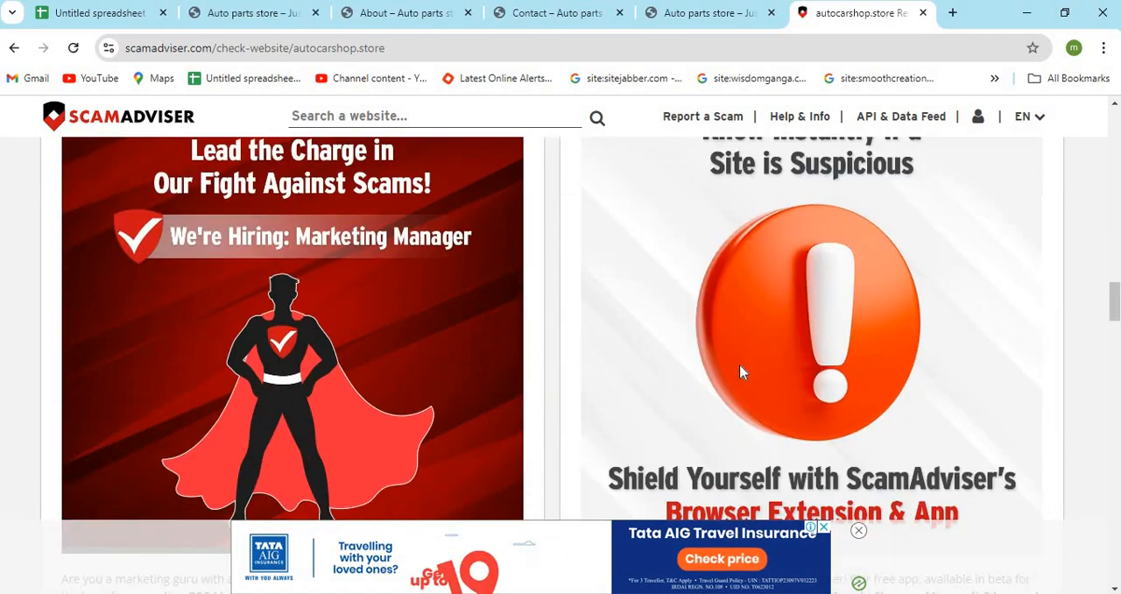
scroll("down", 3)
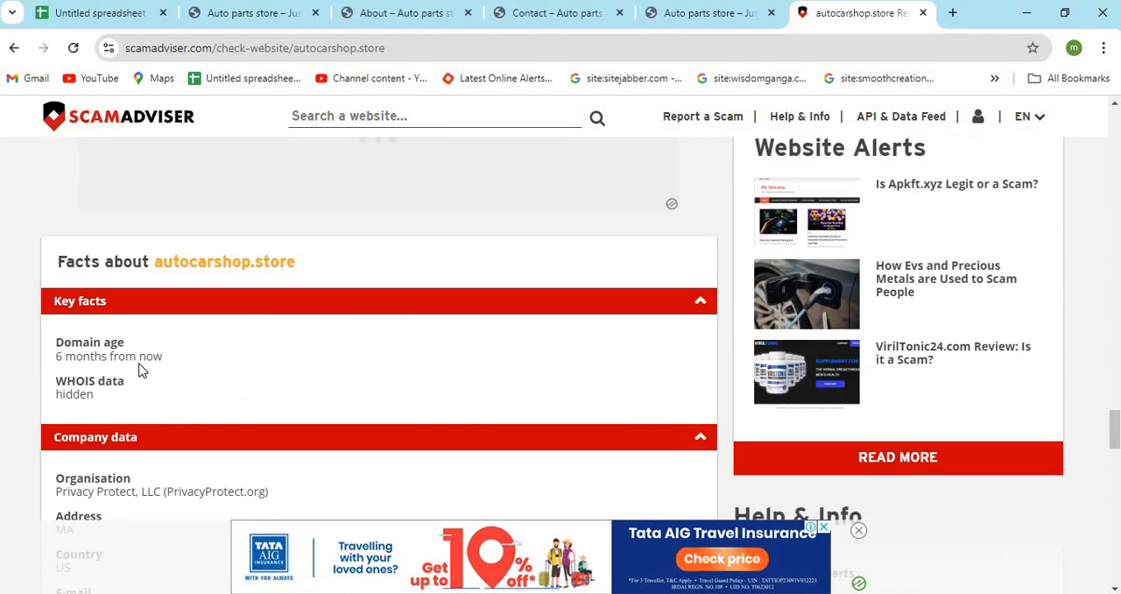
scroll("down", 3)
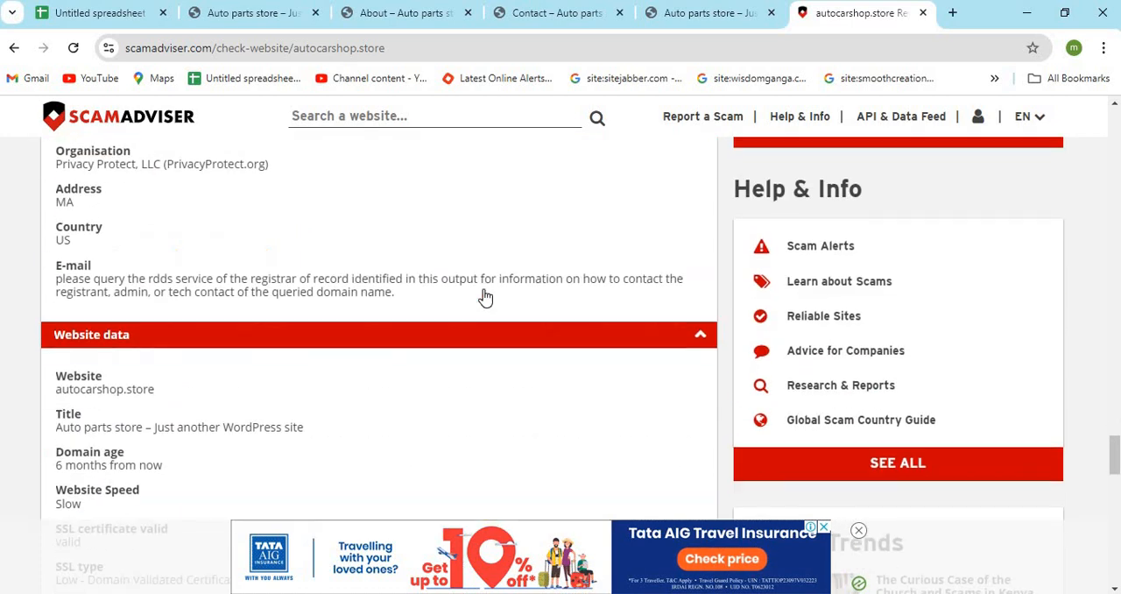
scroll("down", 3)
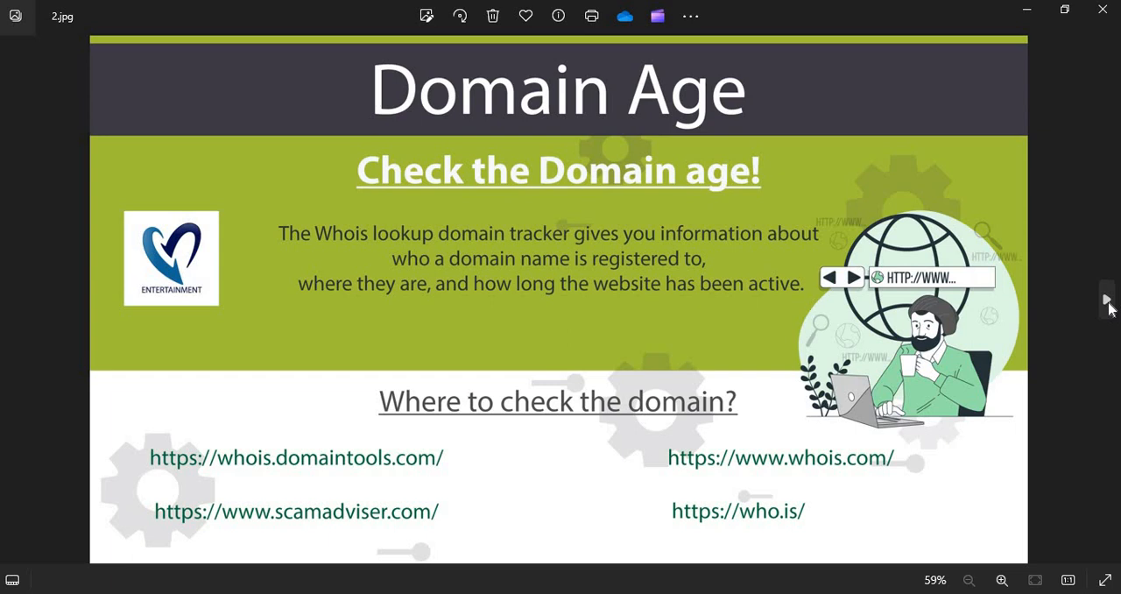
Advance from the Domain Age slide to the Fake Discounts and Coupon codes slide
left_click(1105, 300)
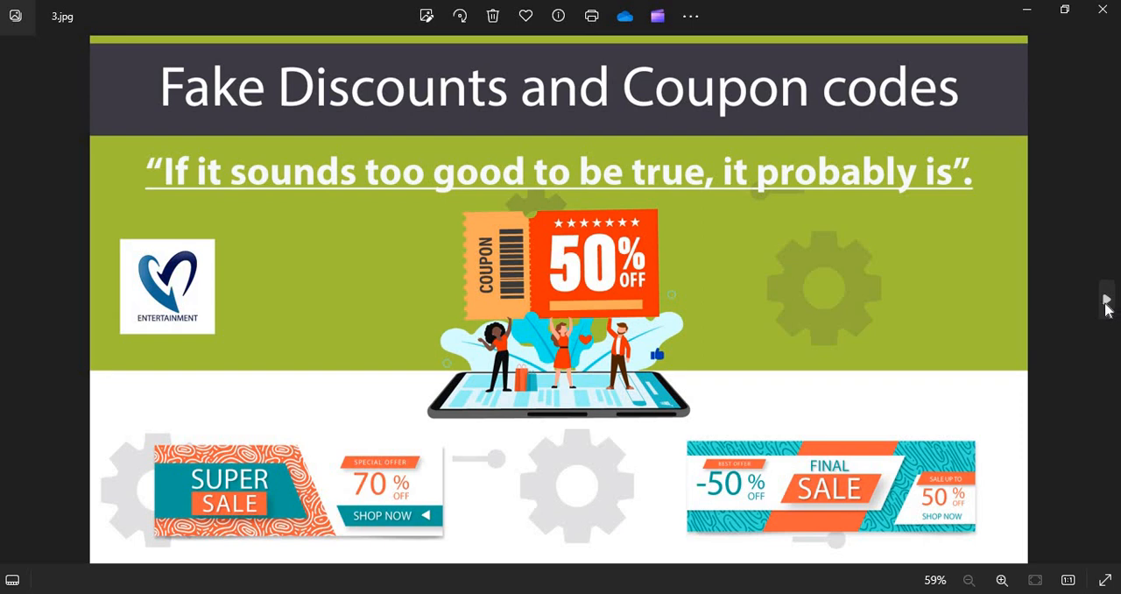
Step past the Return And Refund Policy slide to the Payment options slide
left_click(1106, 302)
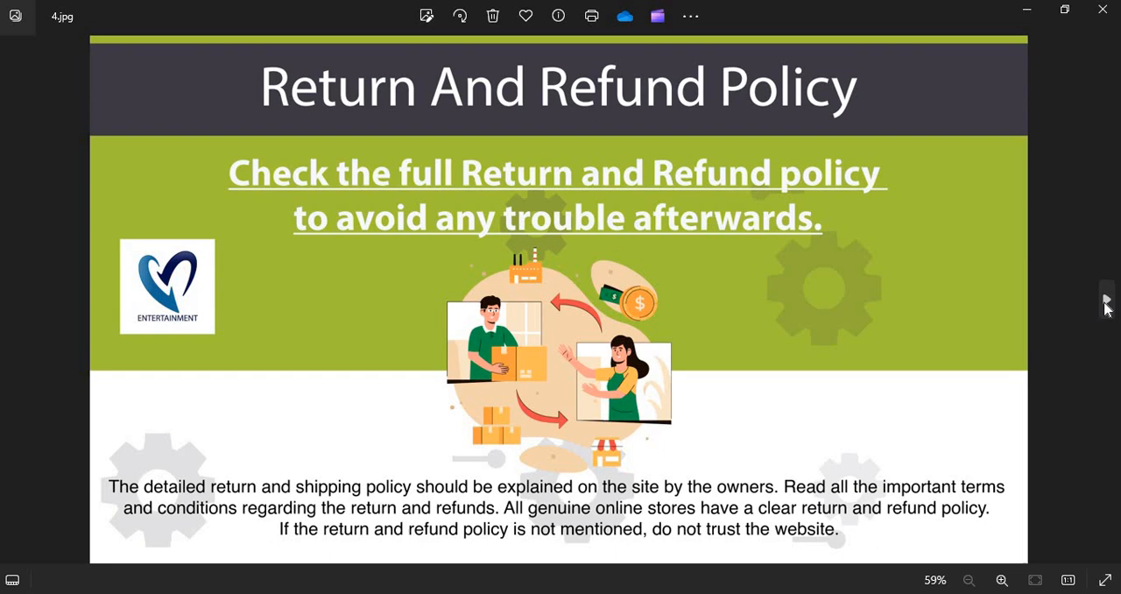
mouse_move(1105, 310)
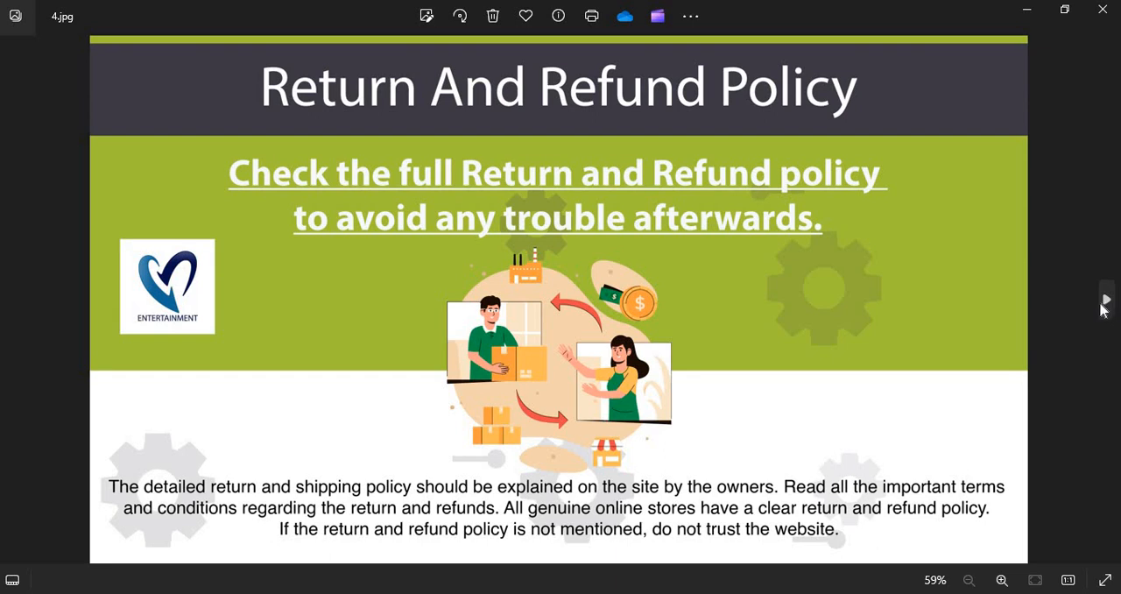
left_click(1105, 300)
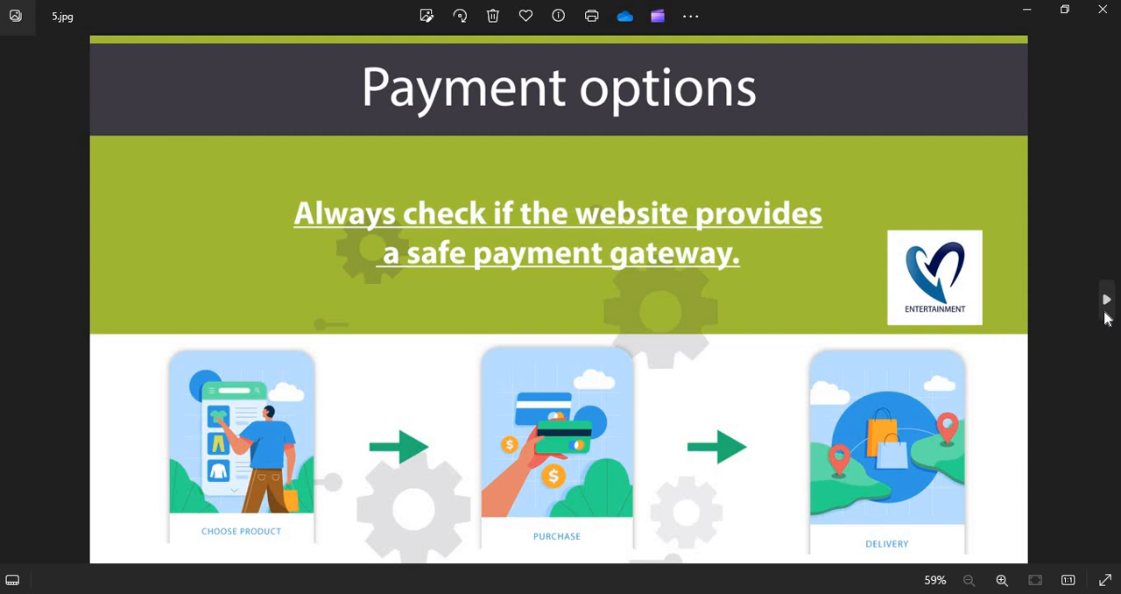
Step through Product Images and Active Social Media Pages slides to the closing subscribe slide
left_click(1105, 299)
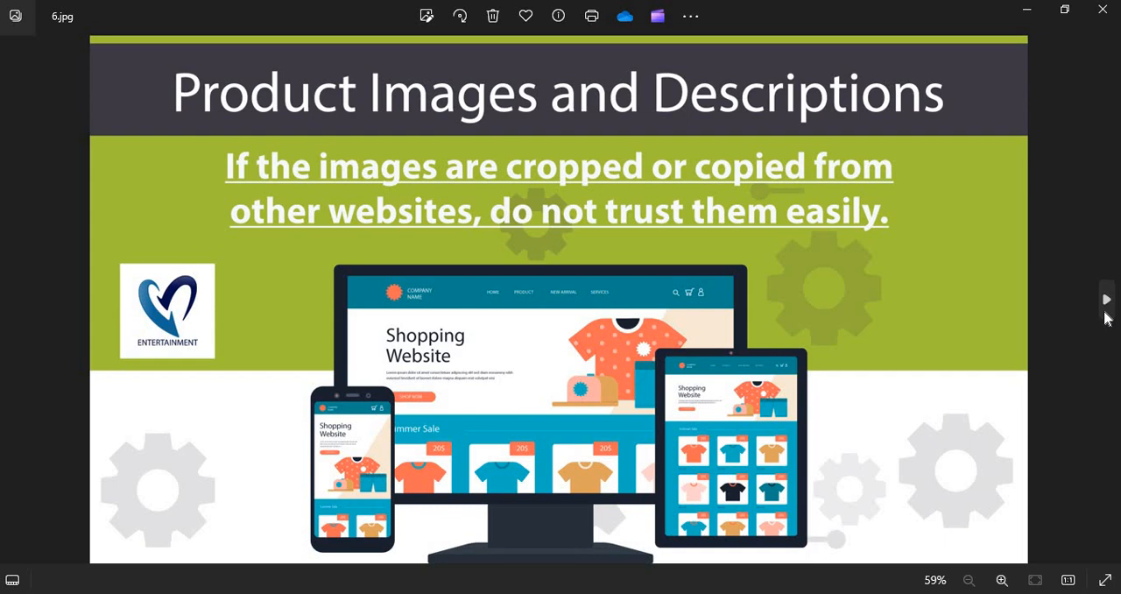
left_click(1105, 299)
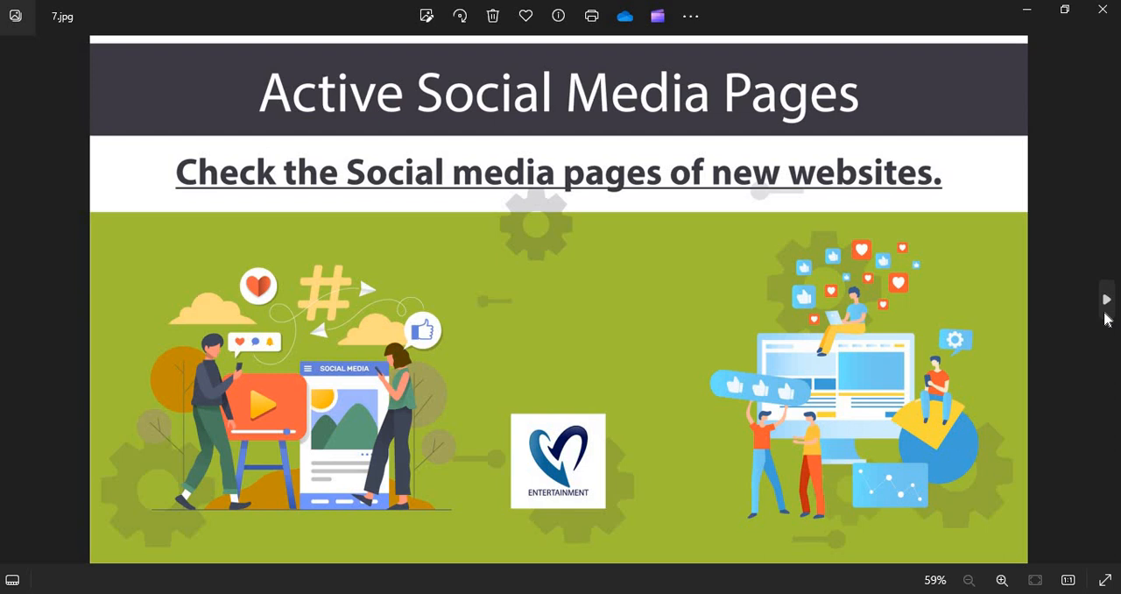
left_click(1106, 299)
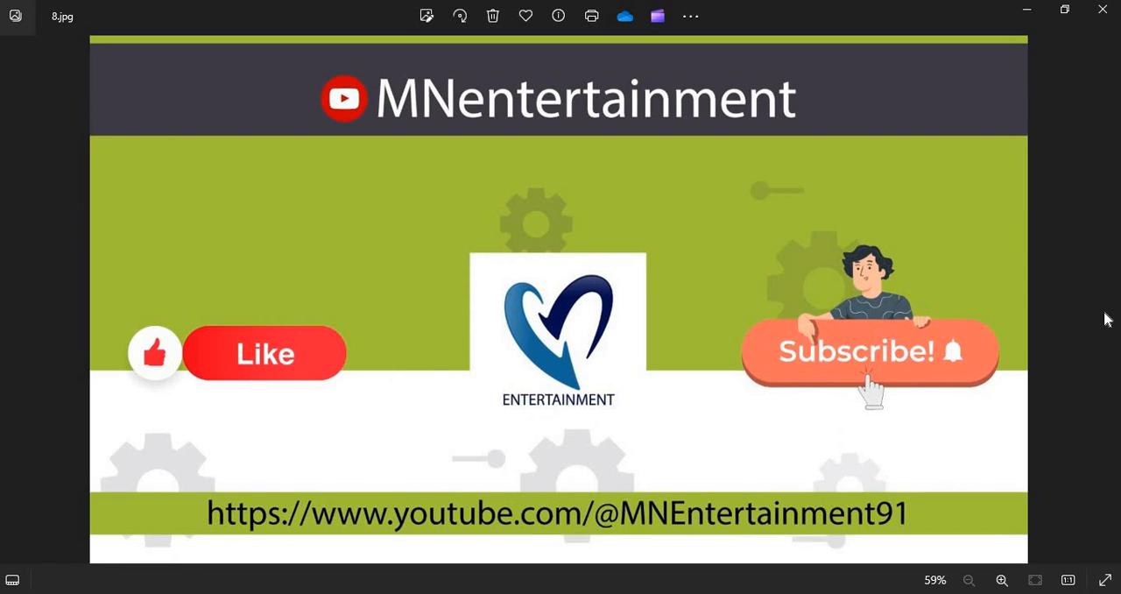